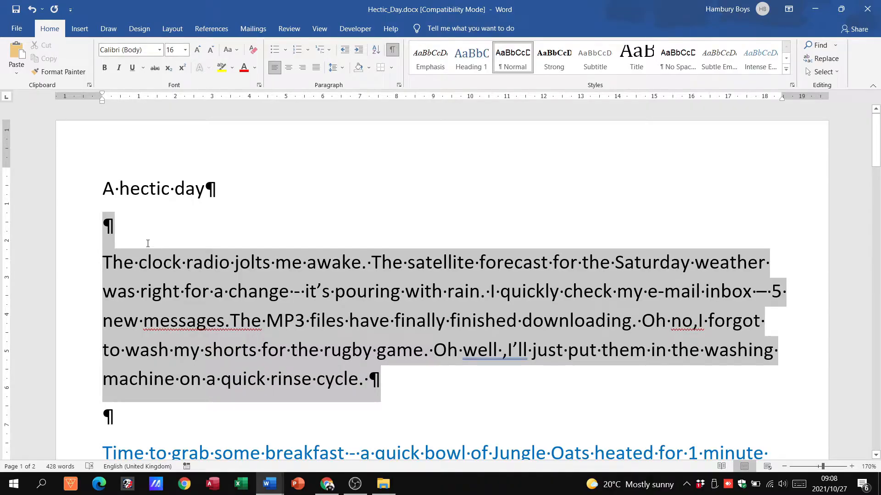
Select the first body paragraph, from "The clock radio" through "quick rinse cycle.".
{"action": "left_click", "coordinate": [103, 262]}
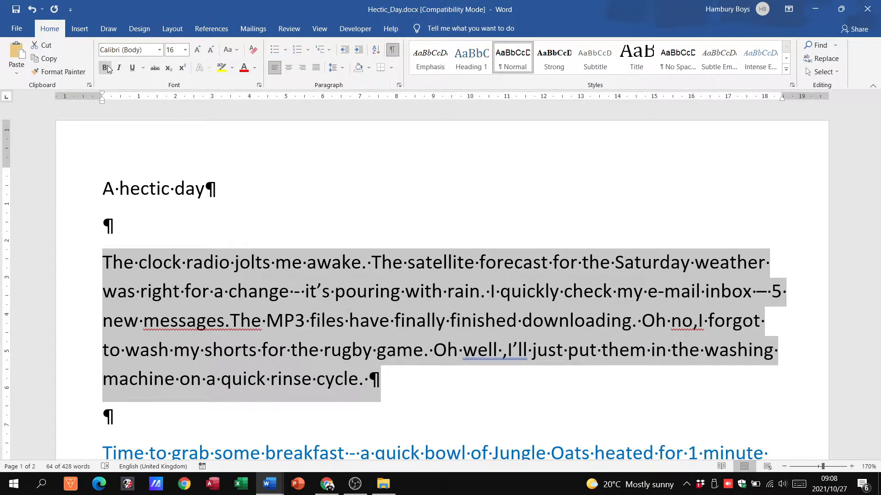
Make the selected paragraph bold Arial Black at 12 pt in red.
{"action": "left_click", "coordinate": [105, 68]}
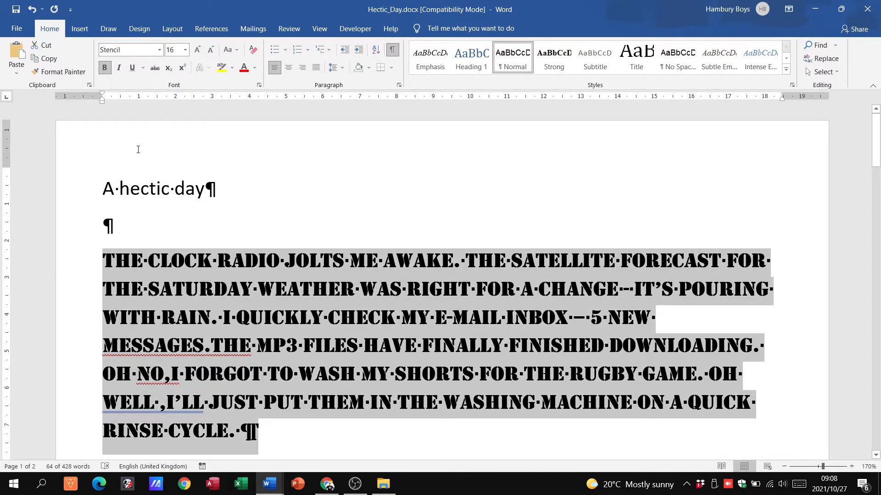
{"action": "left_click", "coordinate": [159, 50]}
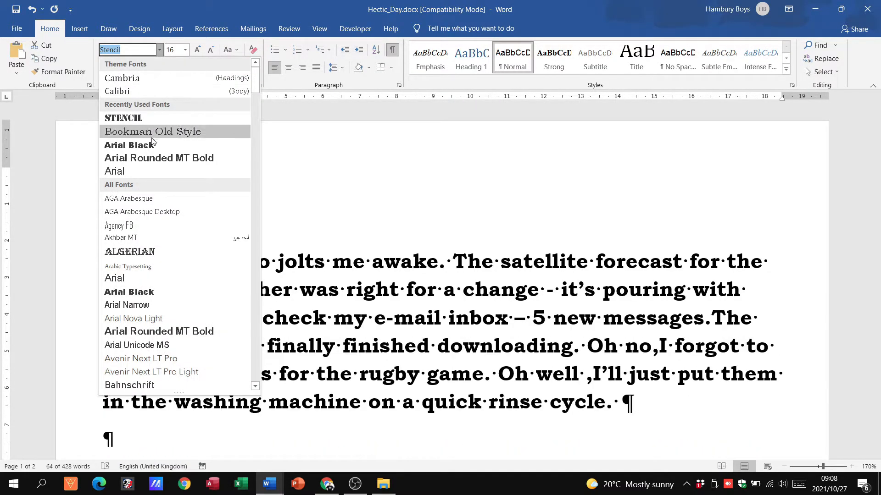
{"action": "left_click", "coordinate": [128, 145]}
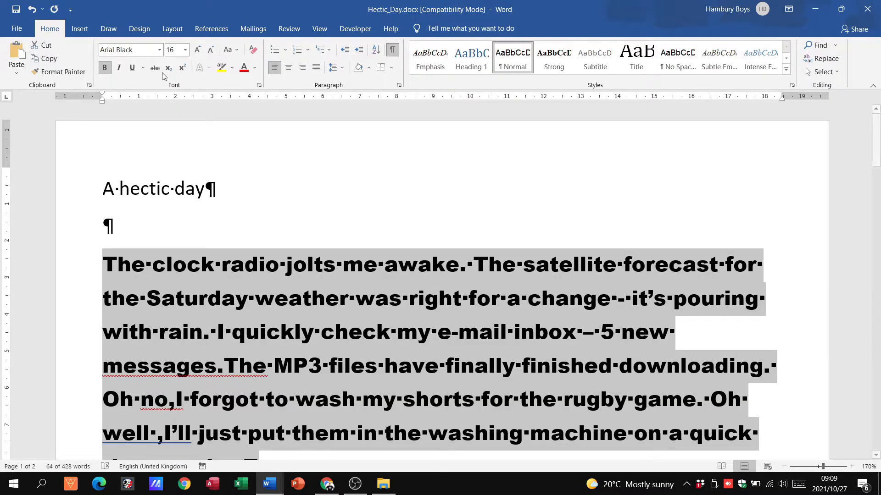
{"action": "left_click", "coordinate": [185, 49]}
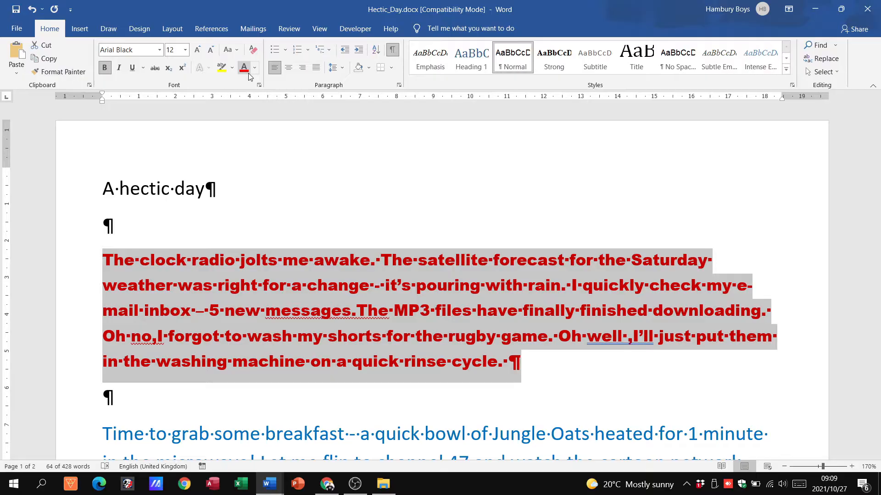
{"action": "mouse_move", "coordinate": [373, 242]}
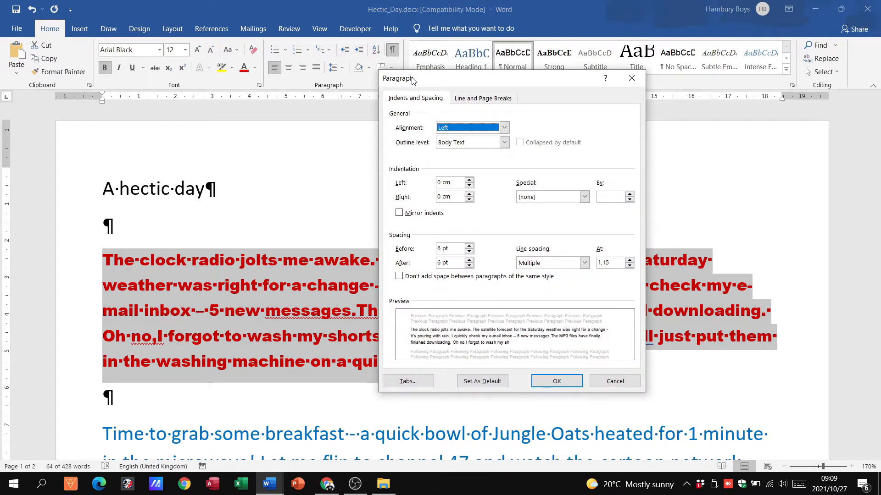
Move the Paragraph dialog aside and cancel it without changing anything.
{"action": "left_click_drag", "start_coordinate": [398, 78], "coordinate": [519, 46]}
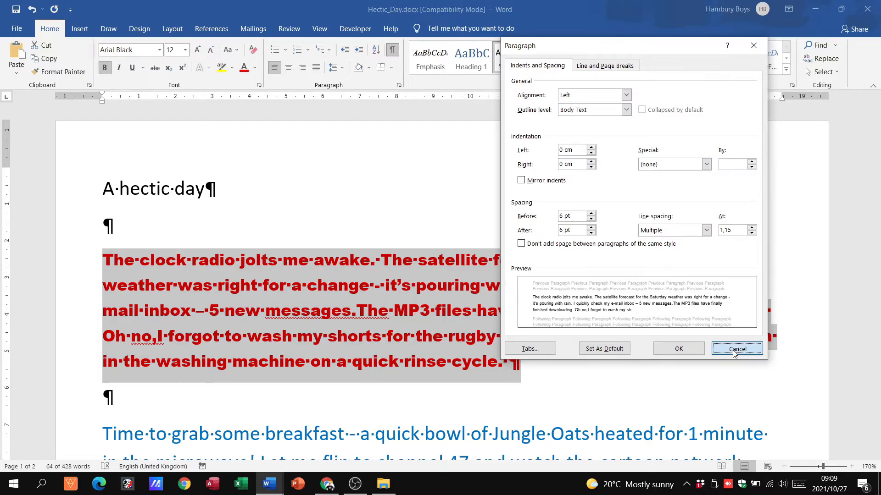
{"action": "left_click", "coordinate": [736, 348]}
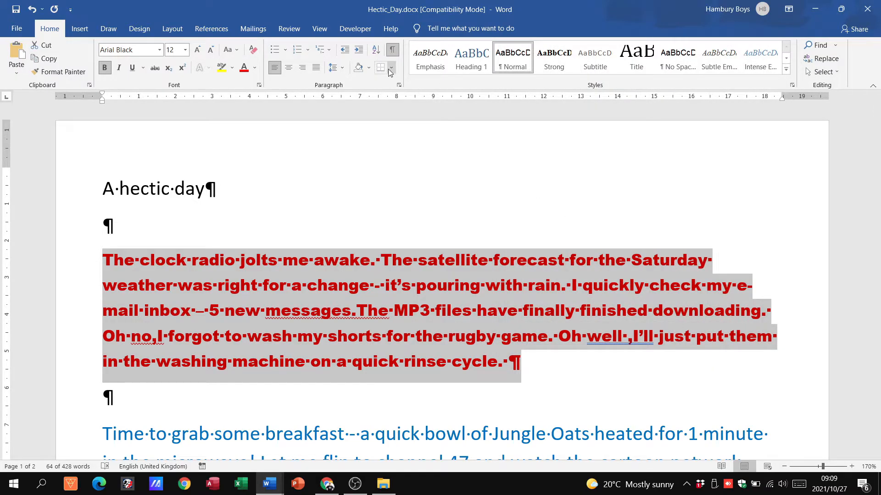
{"action": "left_click", "coordinate": [391, 67]}
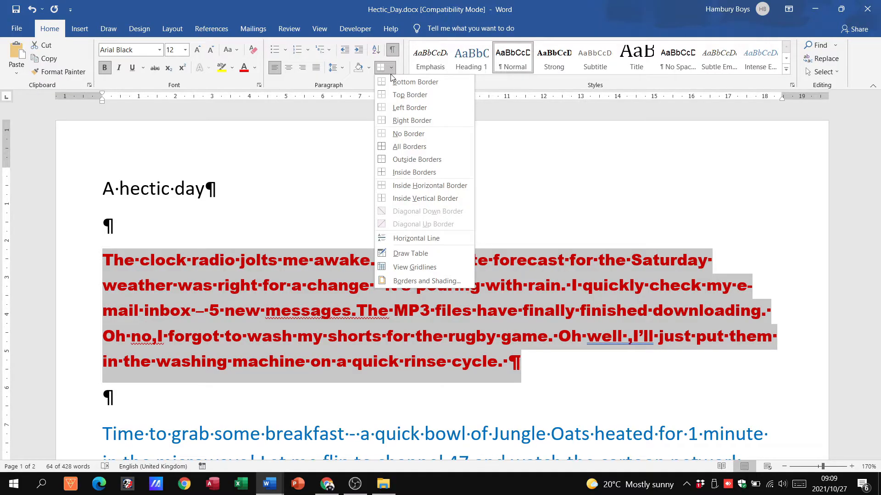
{"action": "mouse_move", "coordinate": [426, 281]}
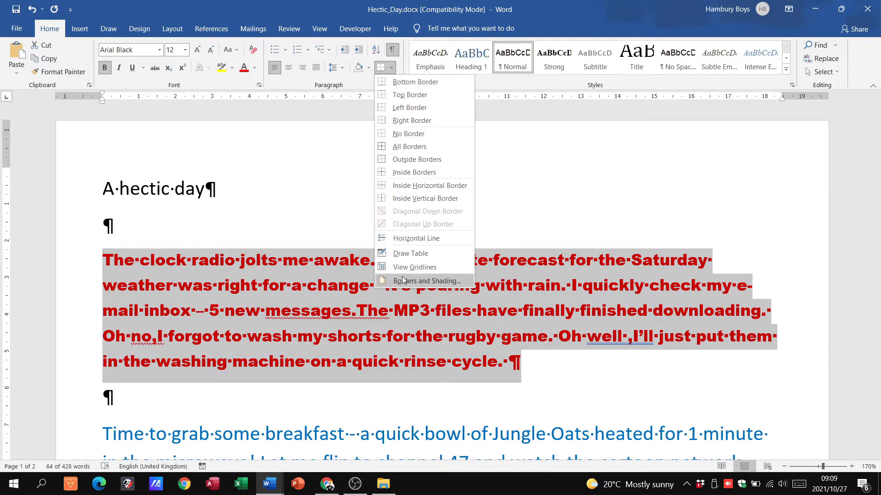
Bring up Borders and Shading for the paragraph and show its Borders settings.
{"action": "left_click", "coordinate": [426, 281]}
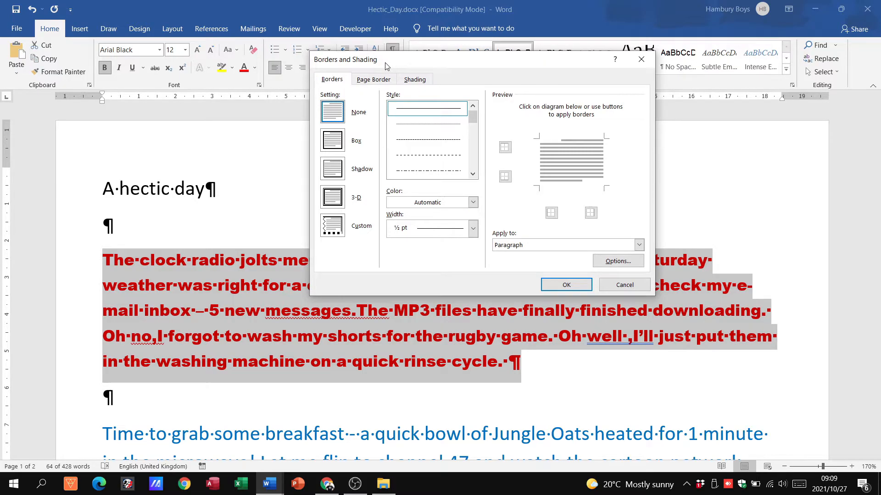
{"action": "left_click_drag", "start_coordinate": [385, 60], "coordinate": [573, 32]}
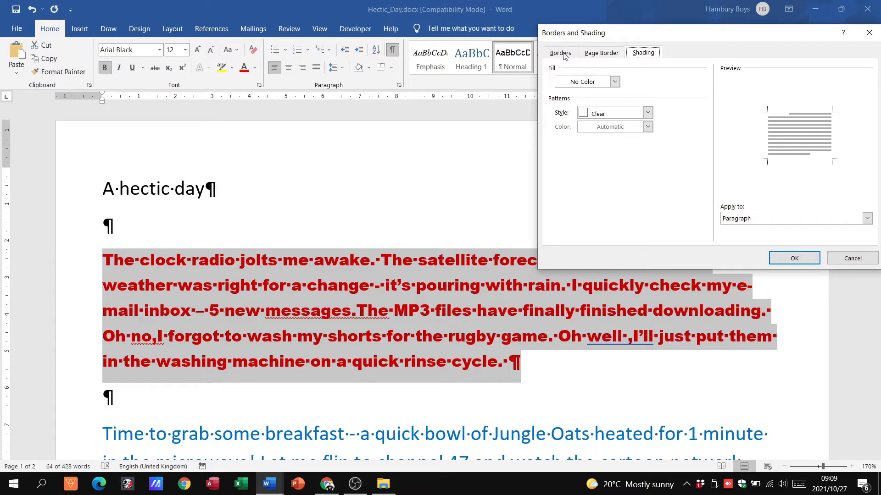
{"action": "left_click", "coordinate": [560, 52]}
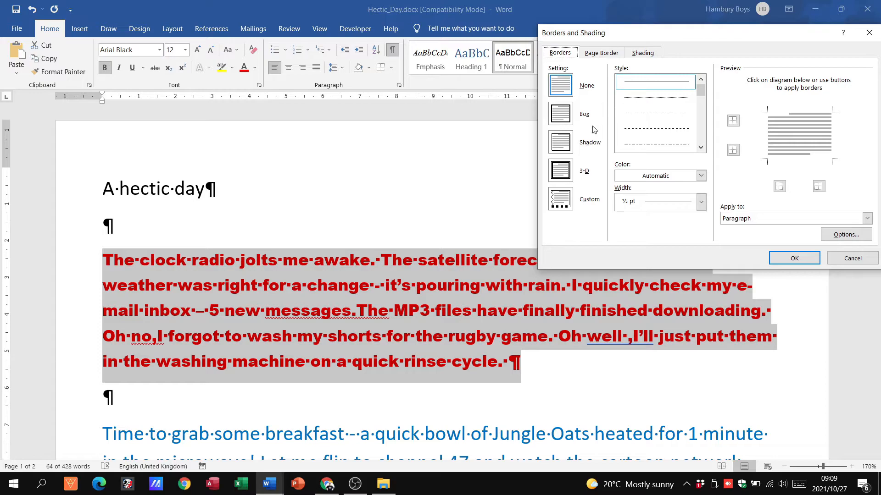
{"action": "mouse_move", "coordinate": [759, 178]}
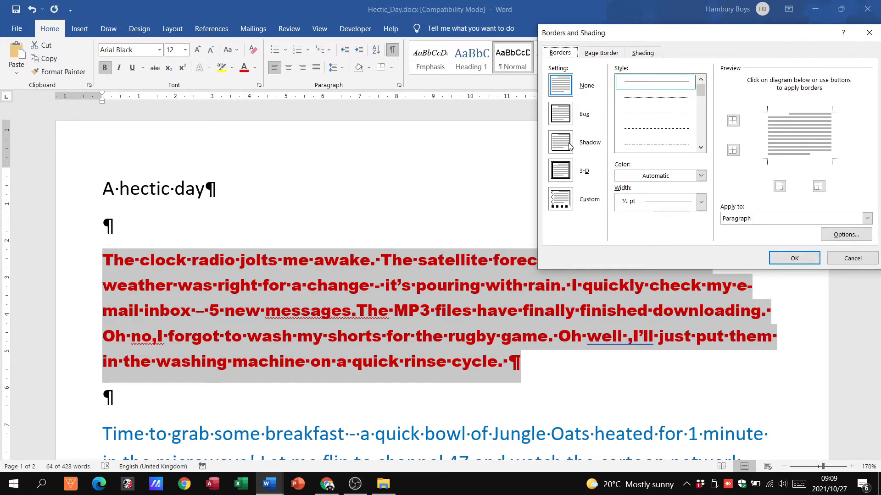
Configure thick blue 3 pt borders on only the top and bottom, applied to the paragraph.
{"action": "left_click", "coordinate": [560, 142]}
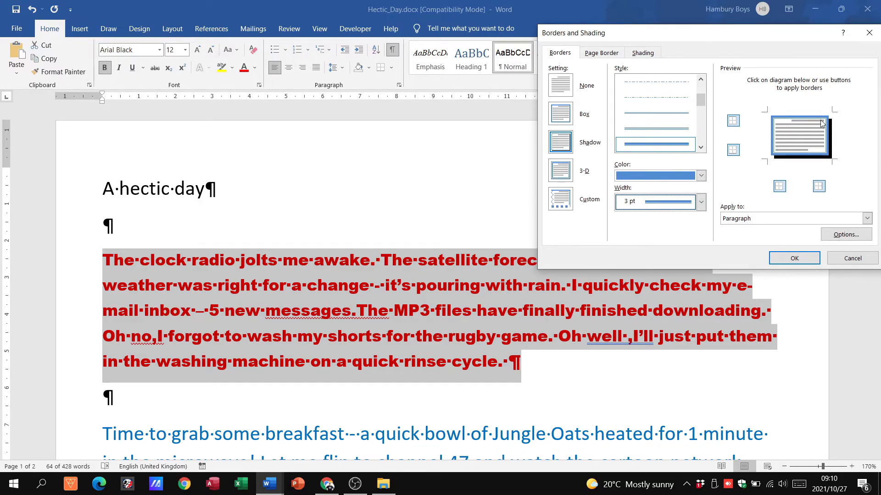
{"action": "left_click", "coordinate": [560, 199]}
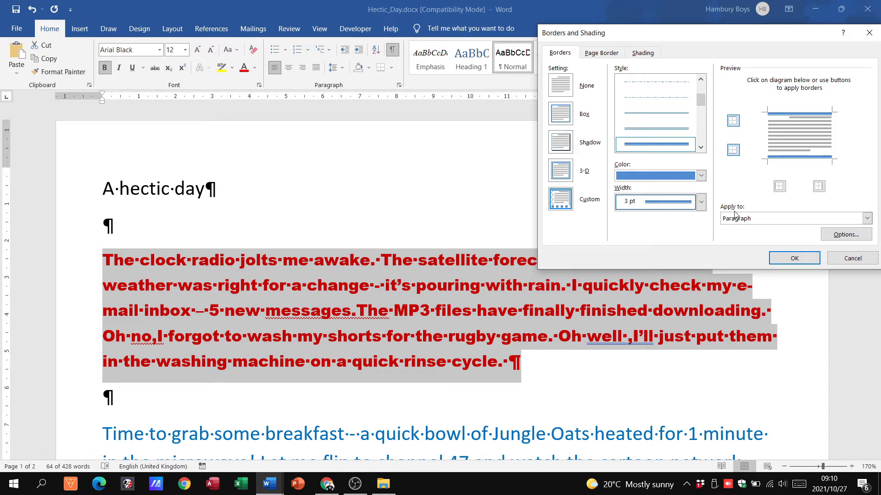
{"action": "left_click", "coordinate": [866, 218]}
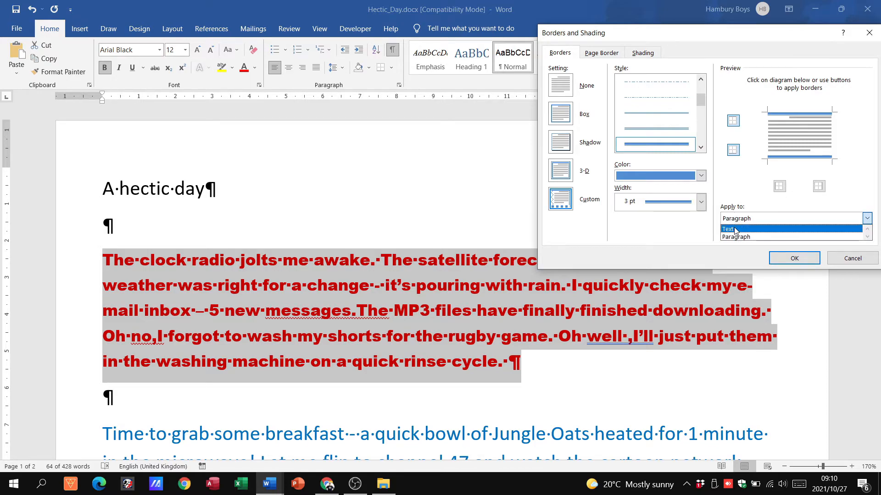
{"action": "left_click", "coordinate": [733, 218]}
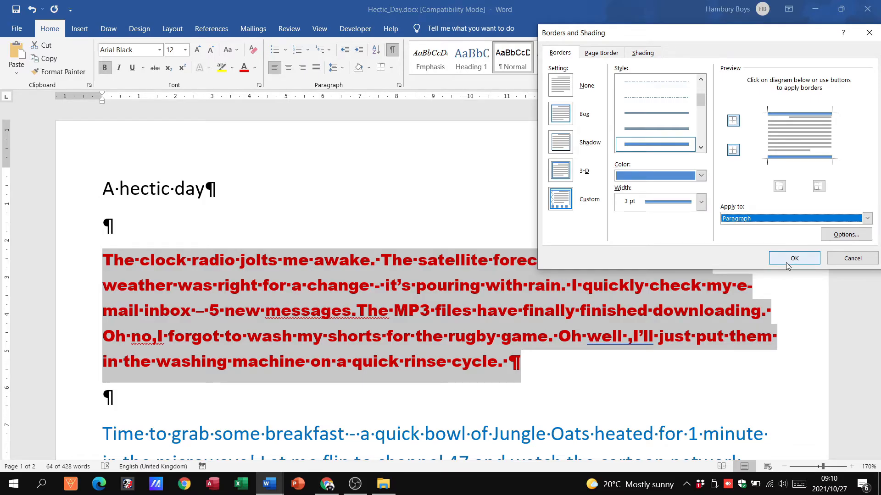
Apply the blue top and bottom borders and centre the paragraph.
{"action": "left_click", "coordinate": [794, 257]}
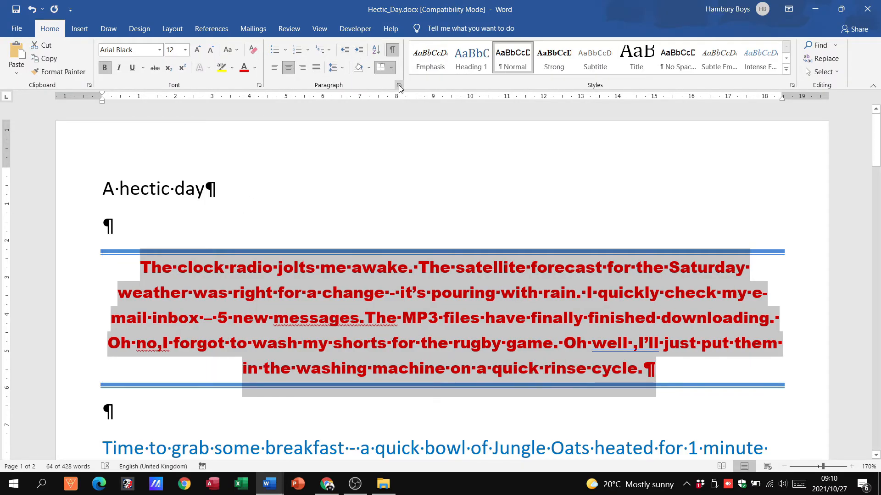
{"action": "left_click", "coordinate": [398, 86]}
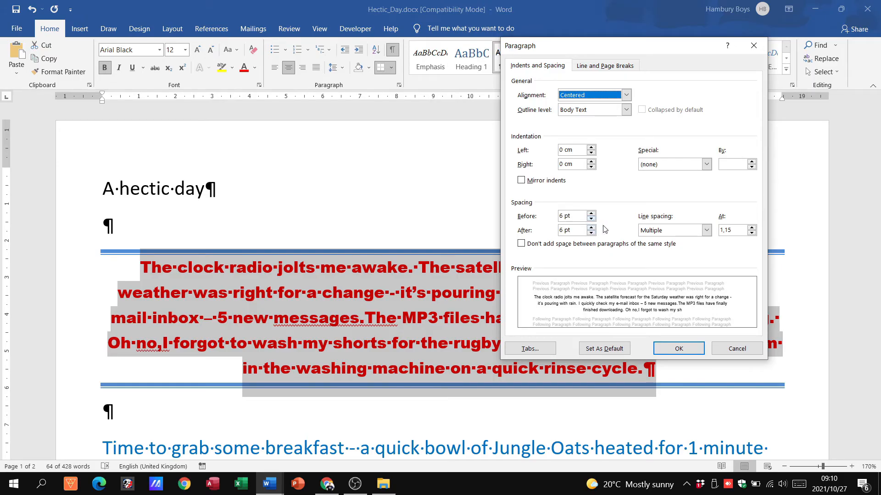
Confirm the paragraph settings with 6 pt spacing before and after, then review later paragraphs.
{"action": "left_click", "coordinate": [590, 214]}
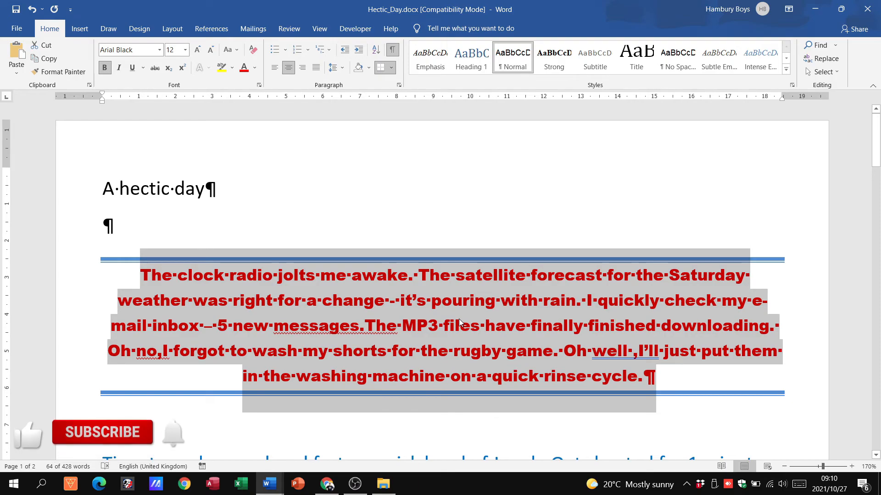
{"action": "scroll", "scroll_direction": "down", "scroll_amount": 3}
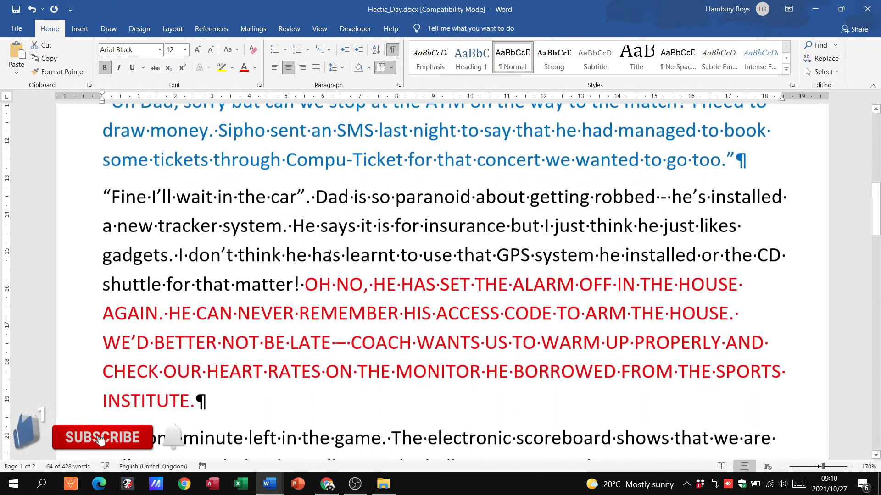